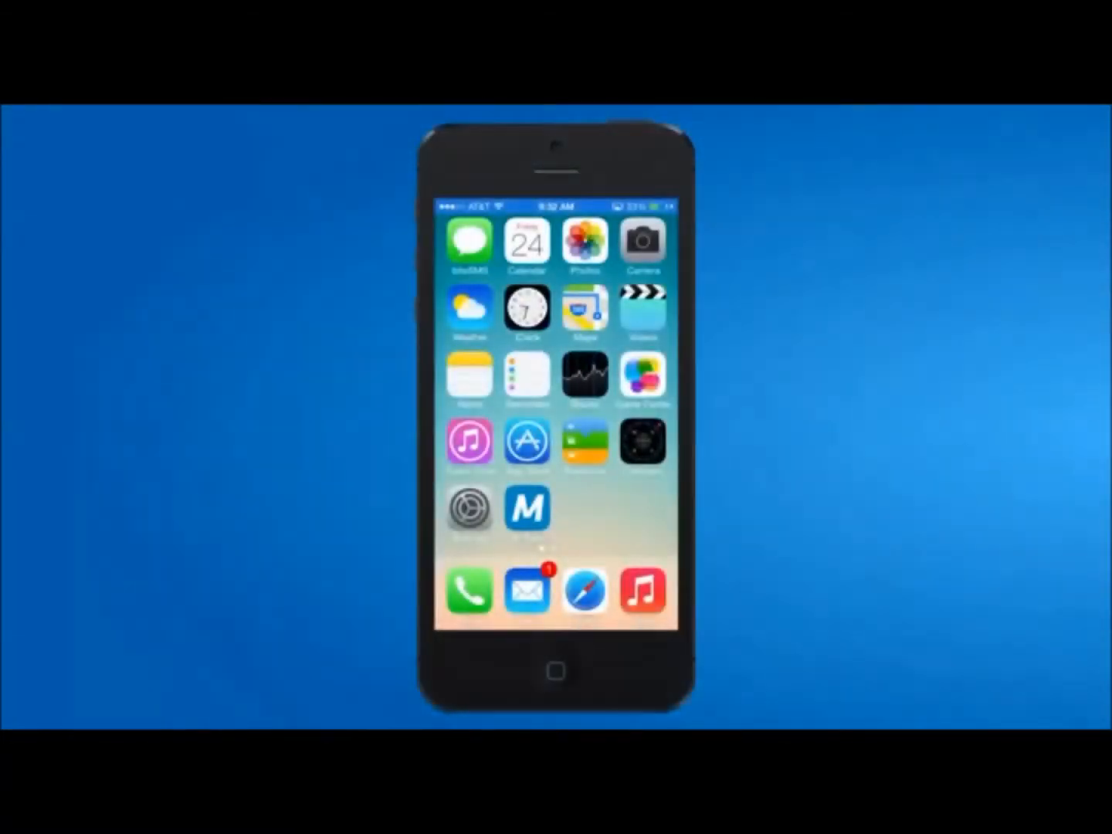
# Search the vault for "purchase invoice" and open Purchase Invoice 420 - ABC Company
pyautogui.click(528, 508)
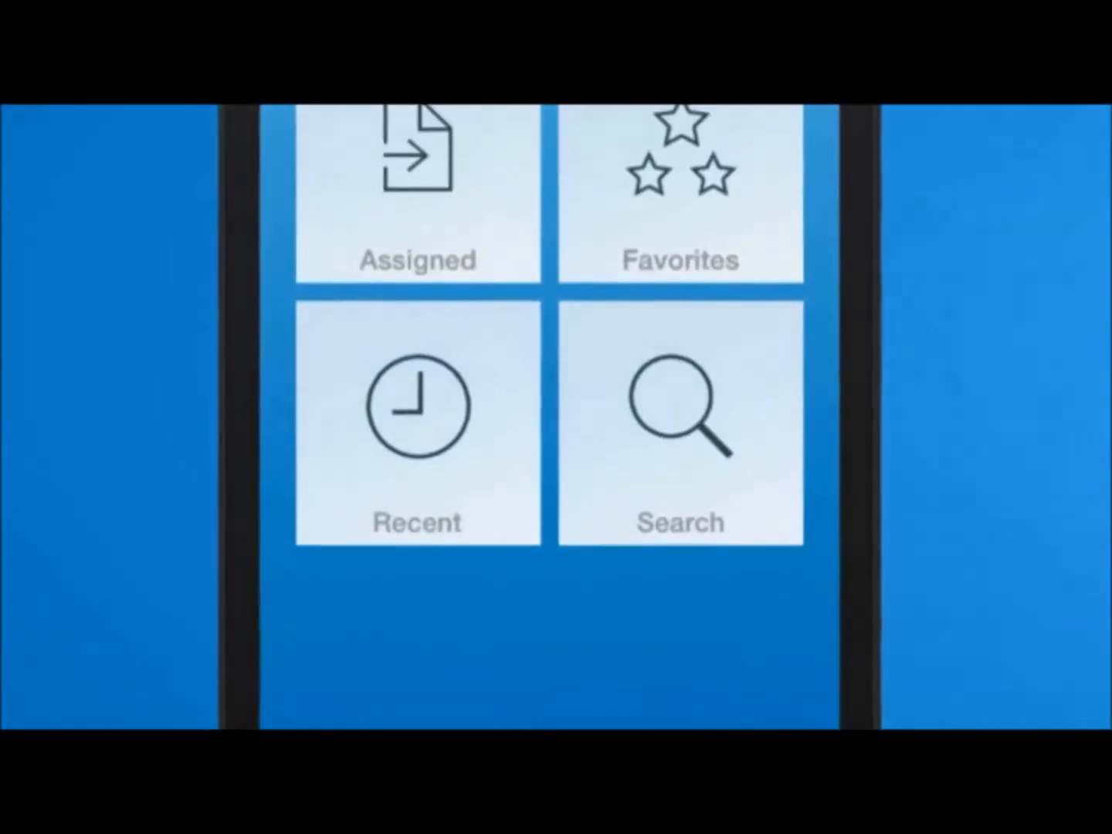
pyautogui.click(692, 540)
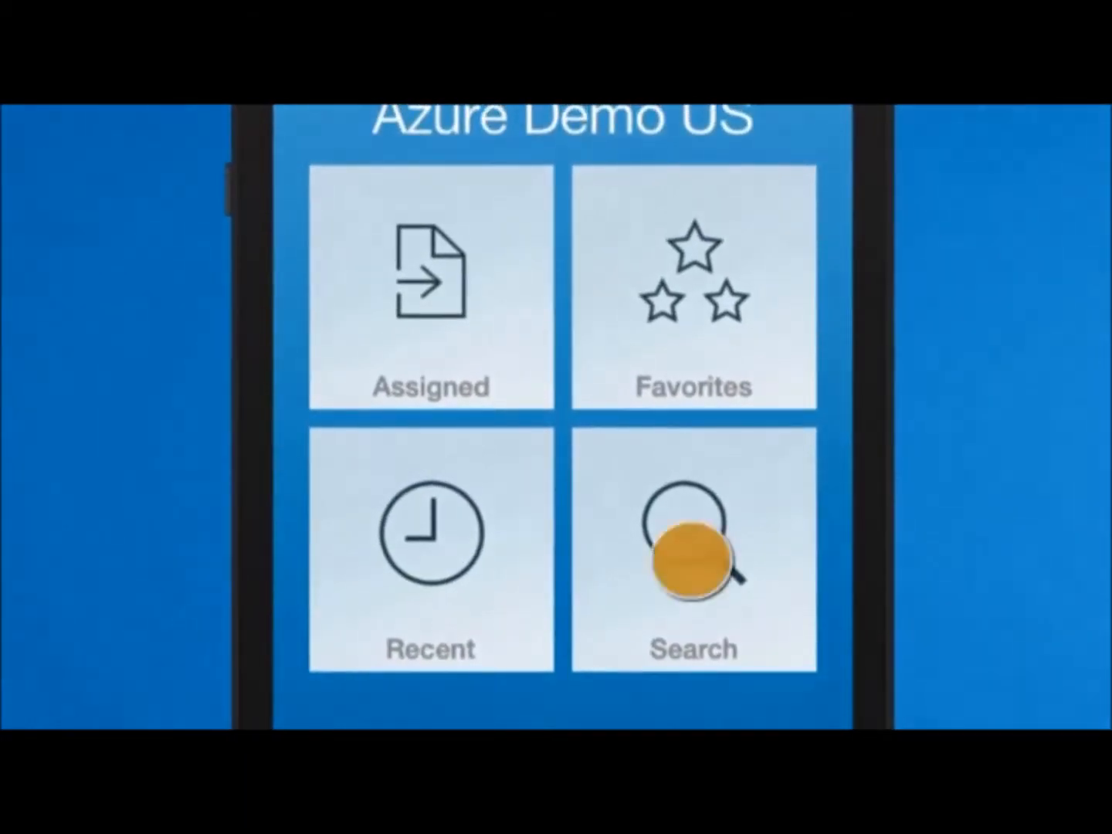
pyautogui.click(691, 556)
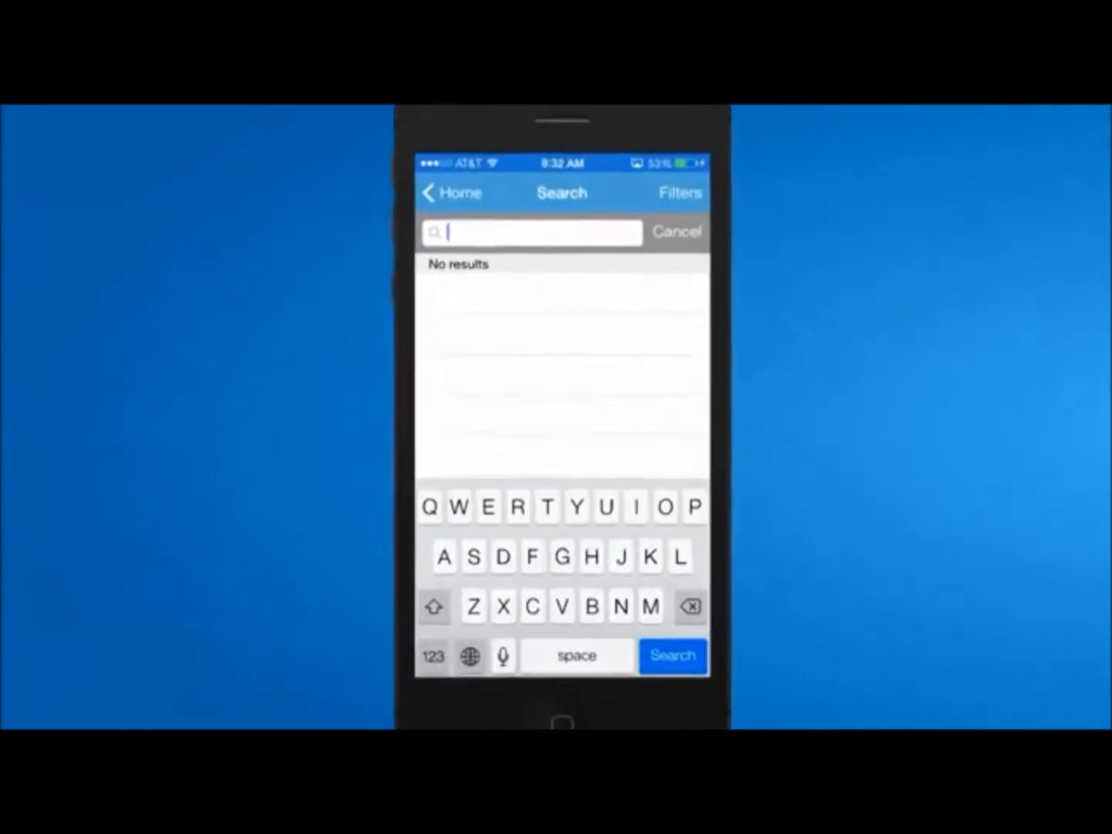
pyautogui.write('purchase invoice')
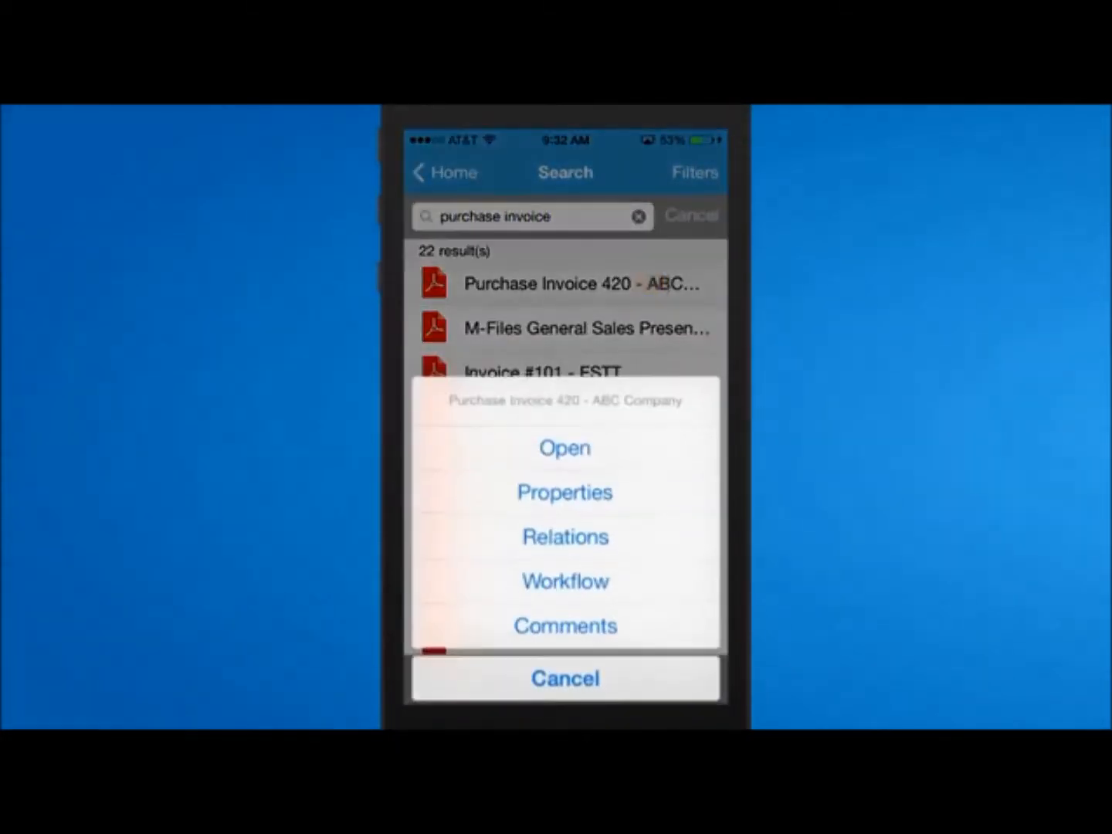
pyautogui.click(565, 448)
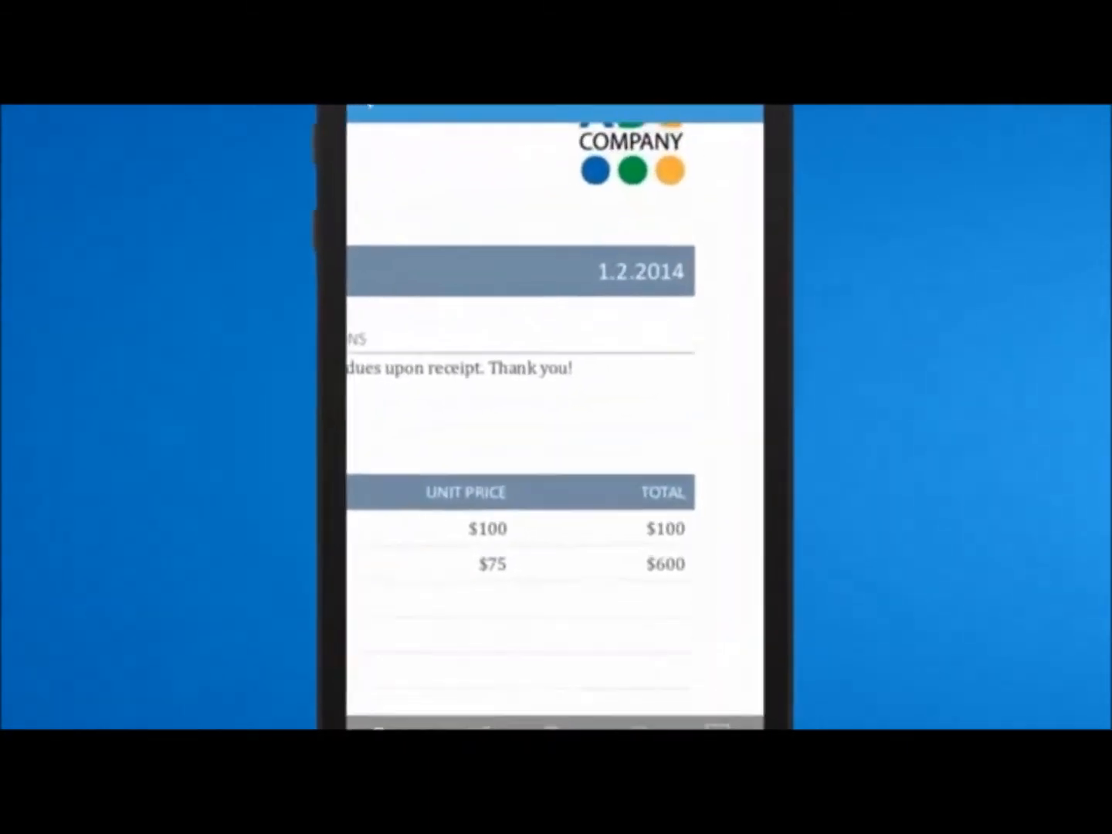
pyautogui.scroll(-3)
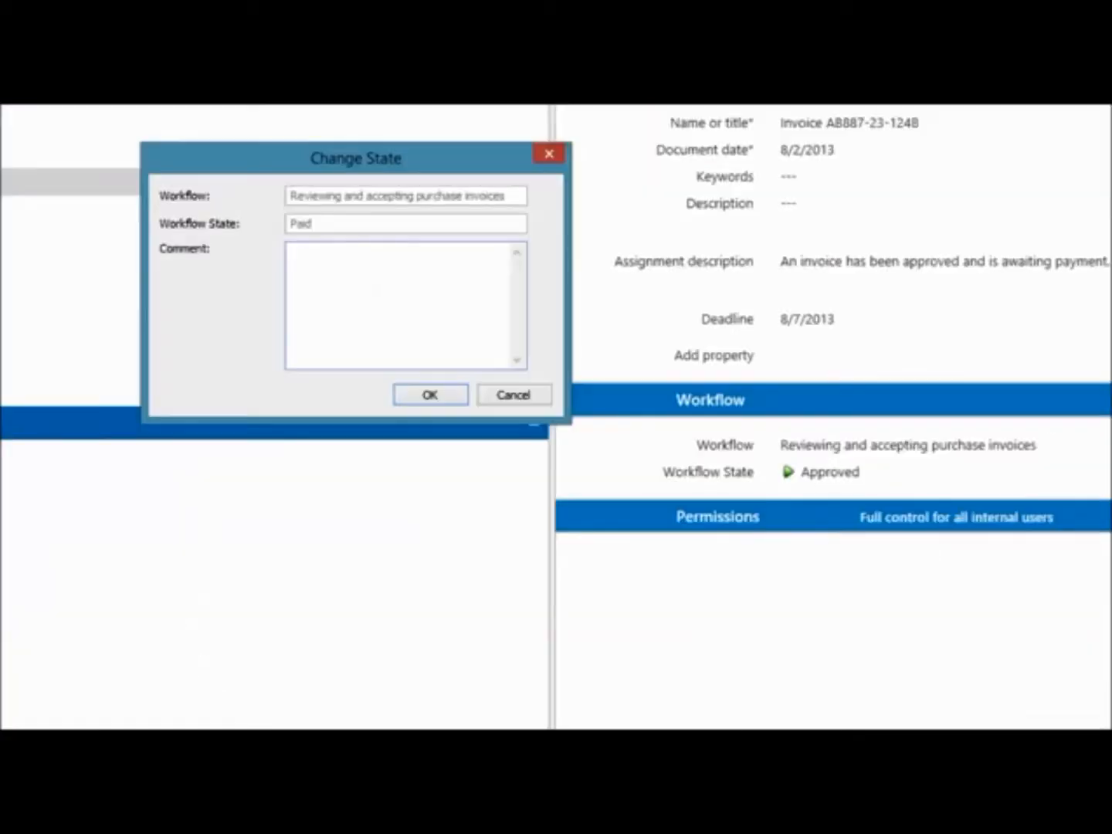
pyautogui.click(429, 393)
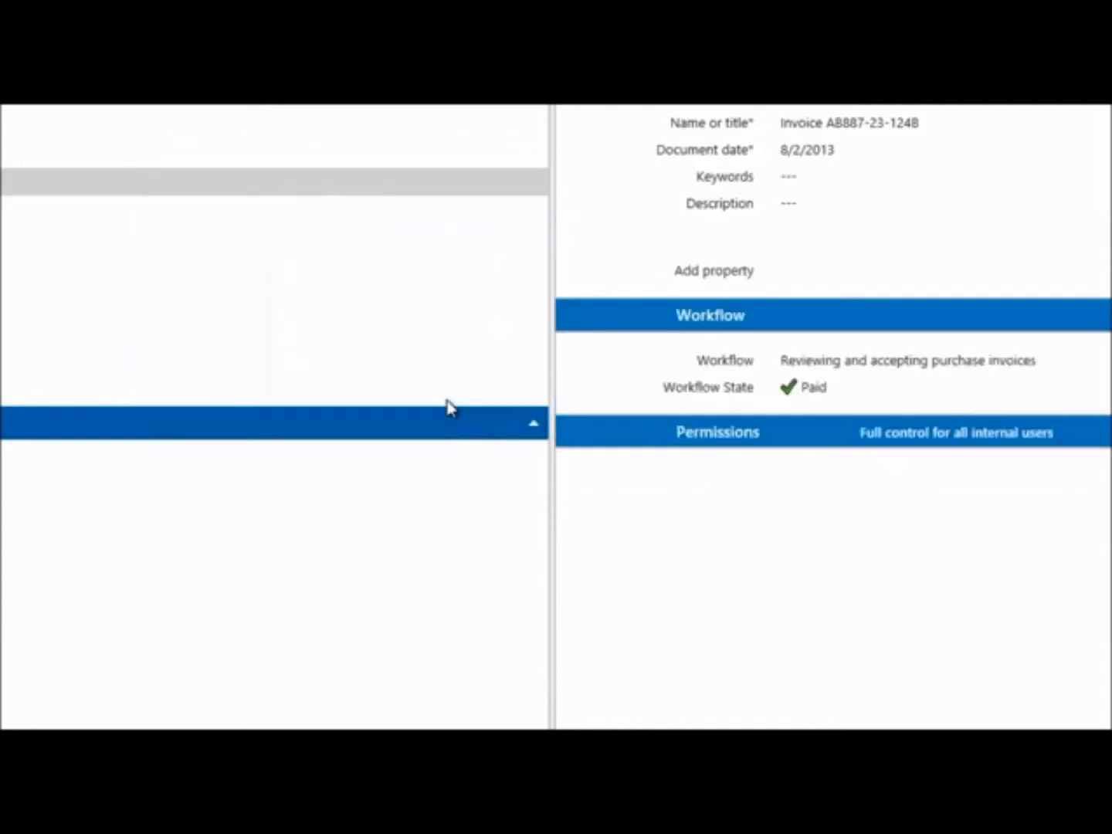